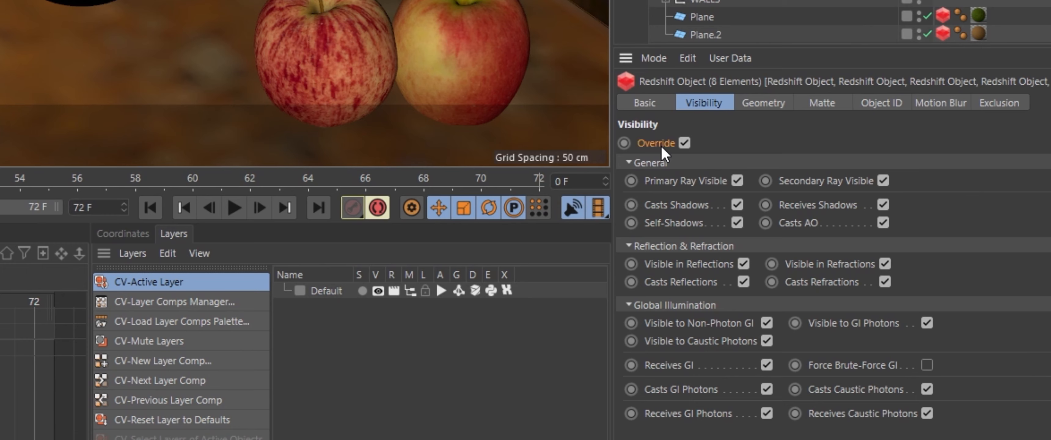
{"action": "mouse_move", "coordinate": [885, 398]}
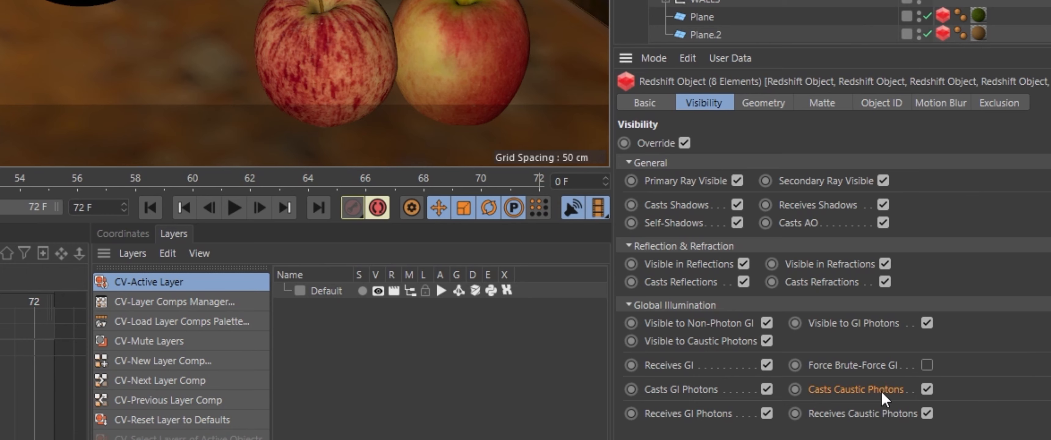
{"action": "mouse_move", "coordinate": [885, 399]}
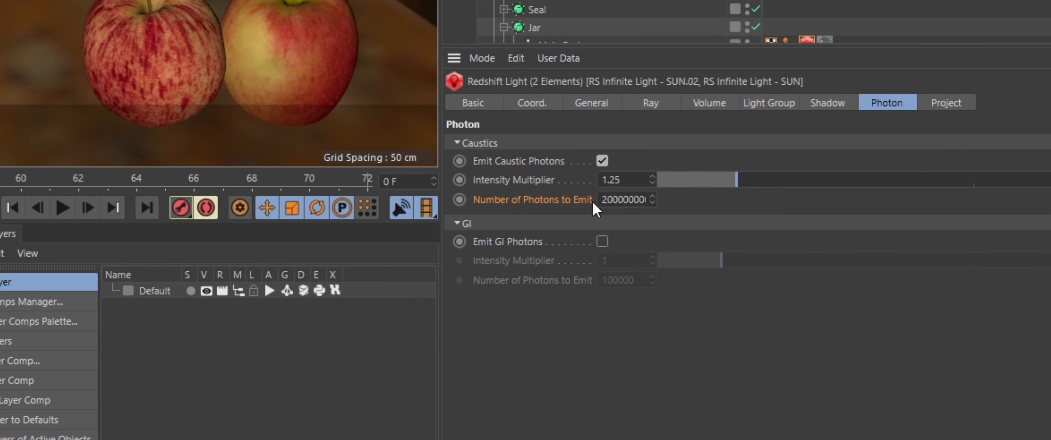
Step: Set the sun light's Number of Photons to Emit to 200000000
{"action": "left_click", "coordinate": [623, 200]}
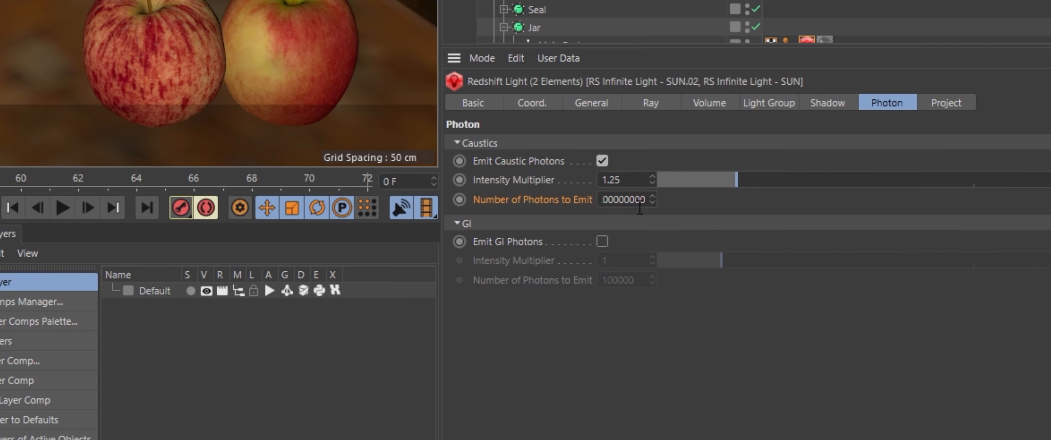
{"action": "type", "text": "200000000"}
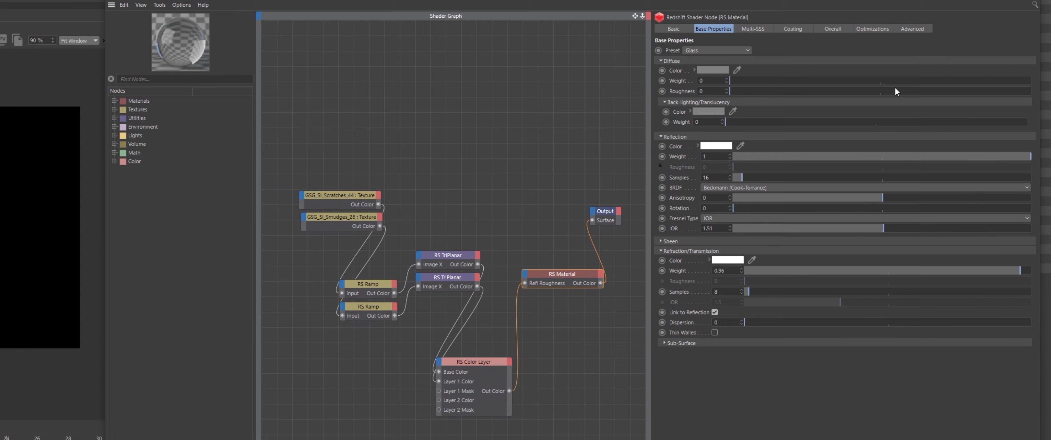
{"action": "left_click", "coordinate": [872, 28]}
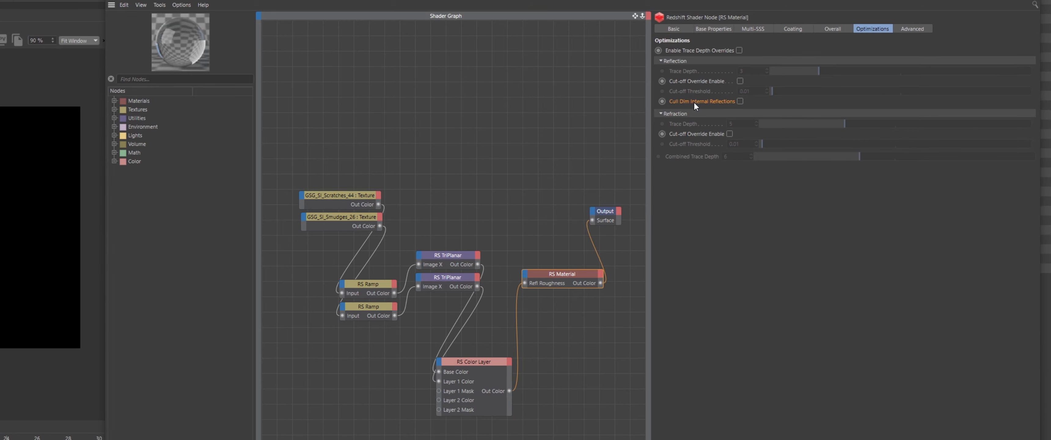
{"action": "mouse_move", "coordinate": [921, 33]}
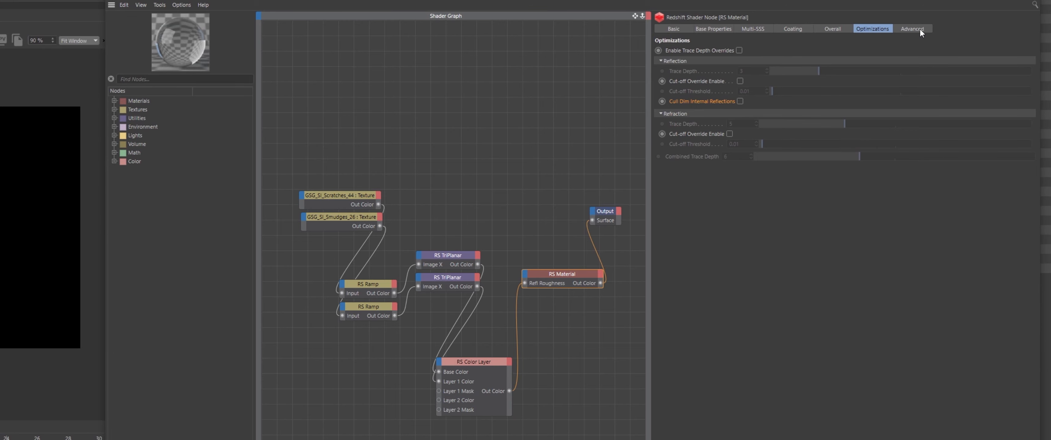
{"action": "left_click", "coordinate": [912, 28]}
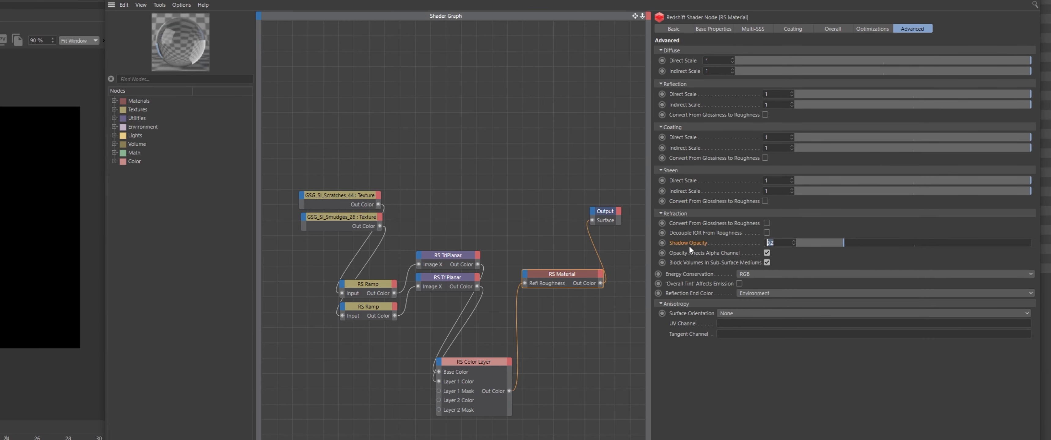
{"action": "left_click", "coordinate": [713, 28]}
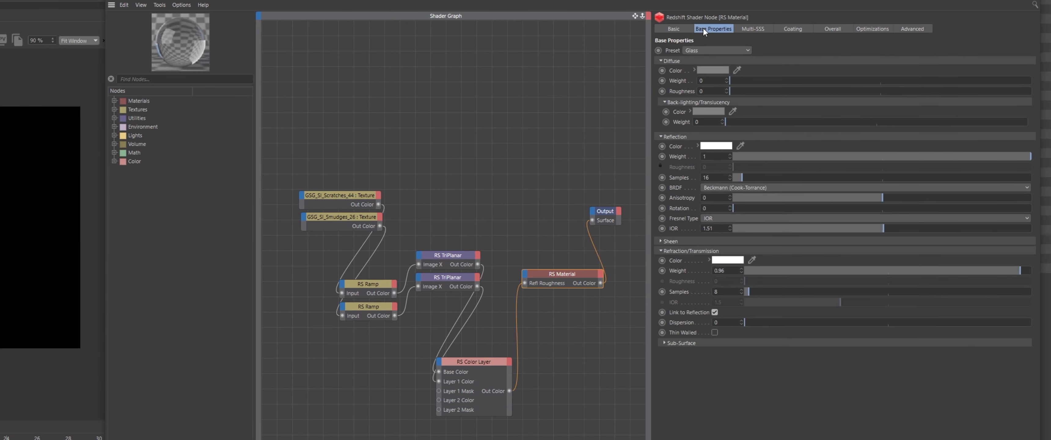
{"action": "mouse_move", "coordinate": [708, 275]}
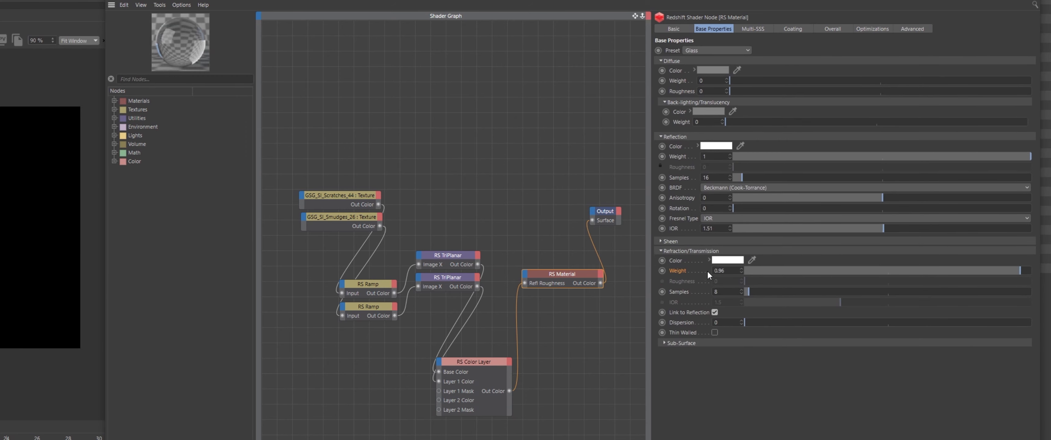